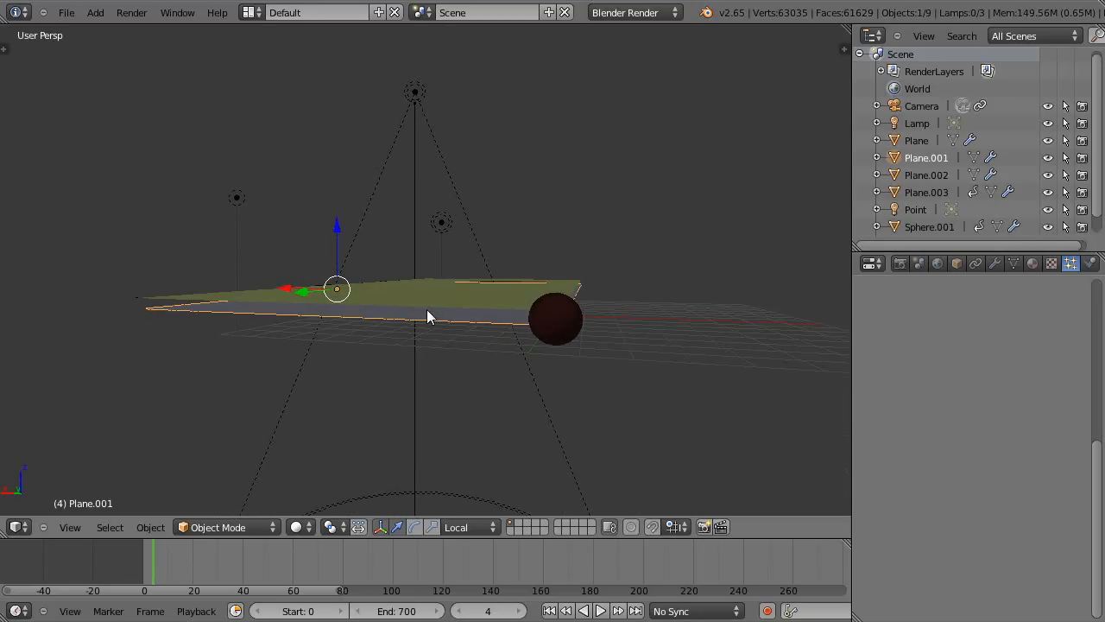
mouse_move(423, 325)
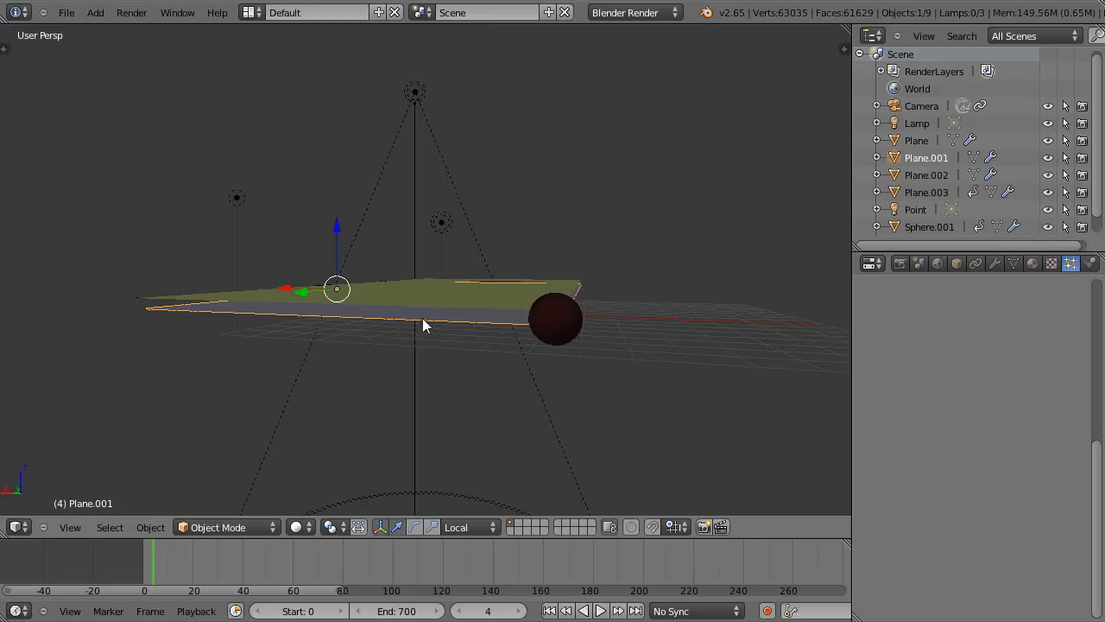
mouse_move(457, 330)
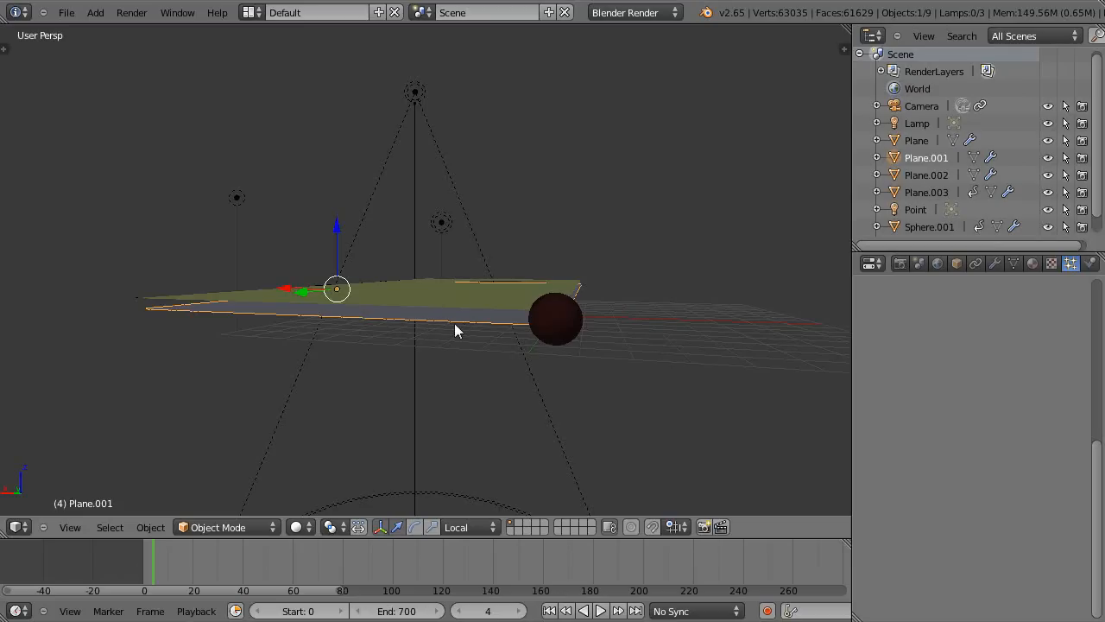
- Orbit the view around the green canvas plane to see the arcing particle stream
drag(457, 329, 181, 306)
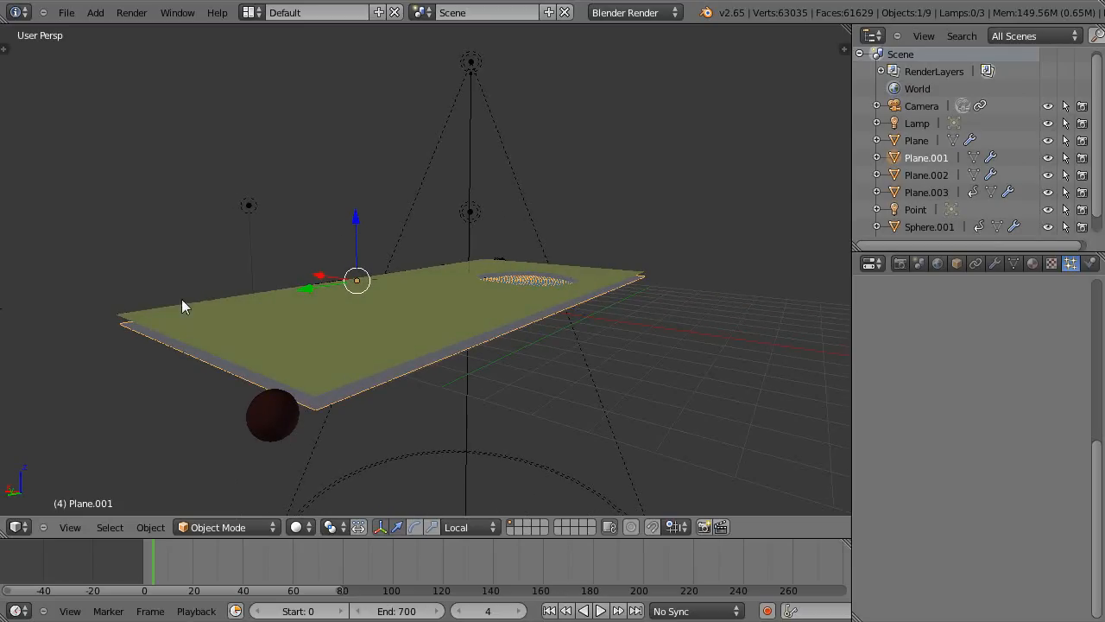
mouse_move(375, 373)
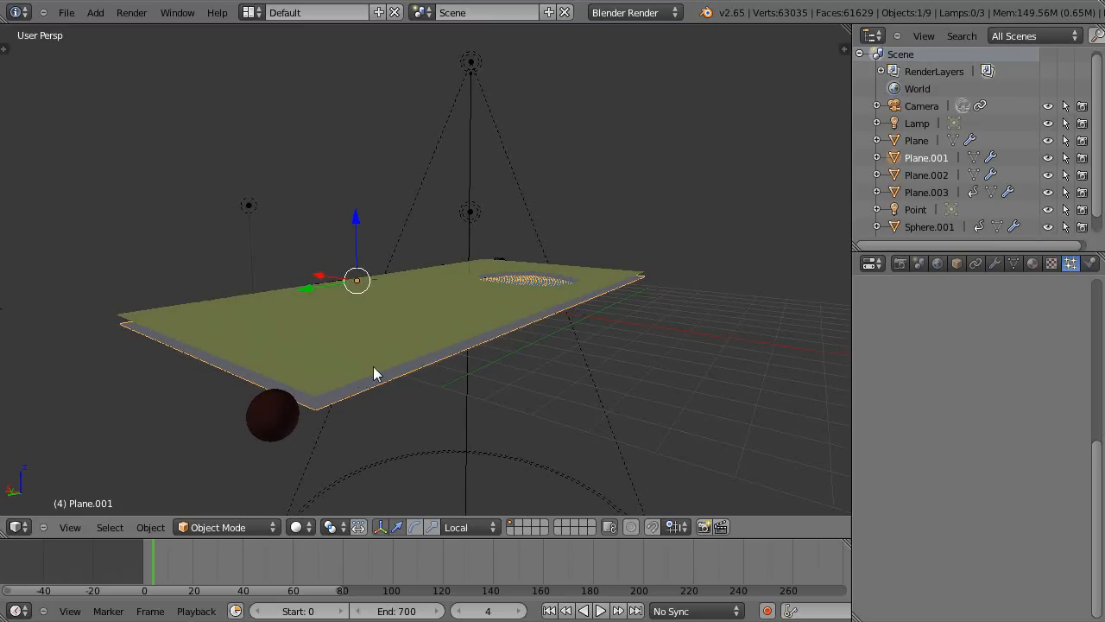
mouse_move(400, 380)
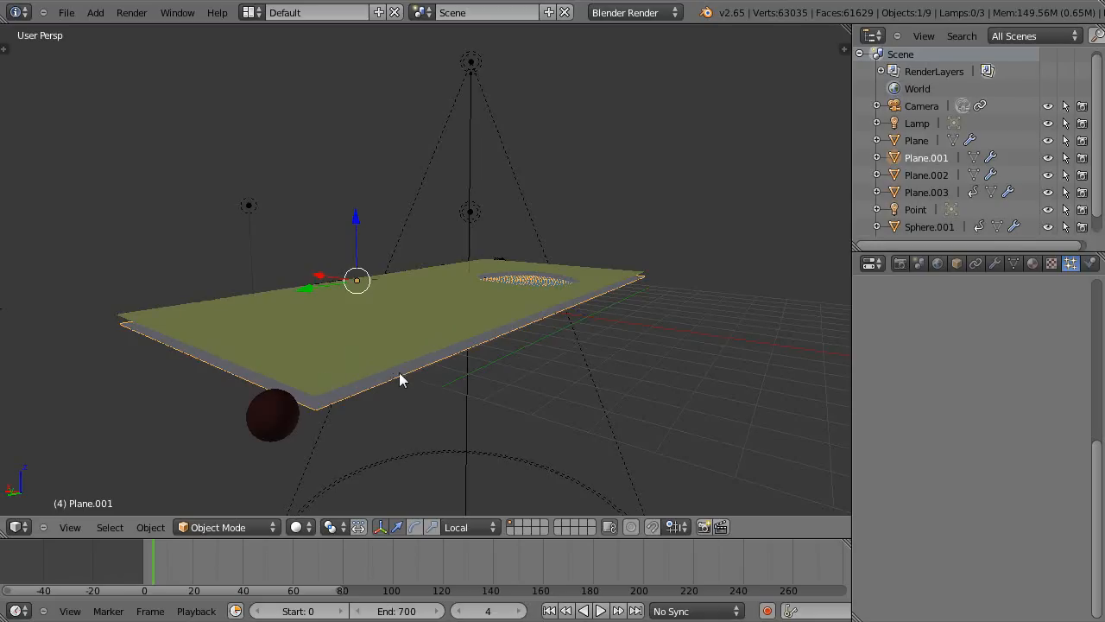
mouse_move(315, 328)
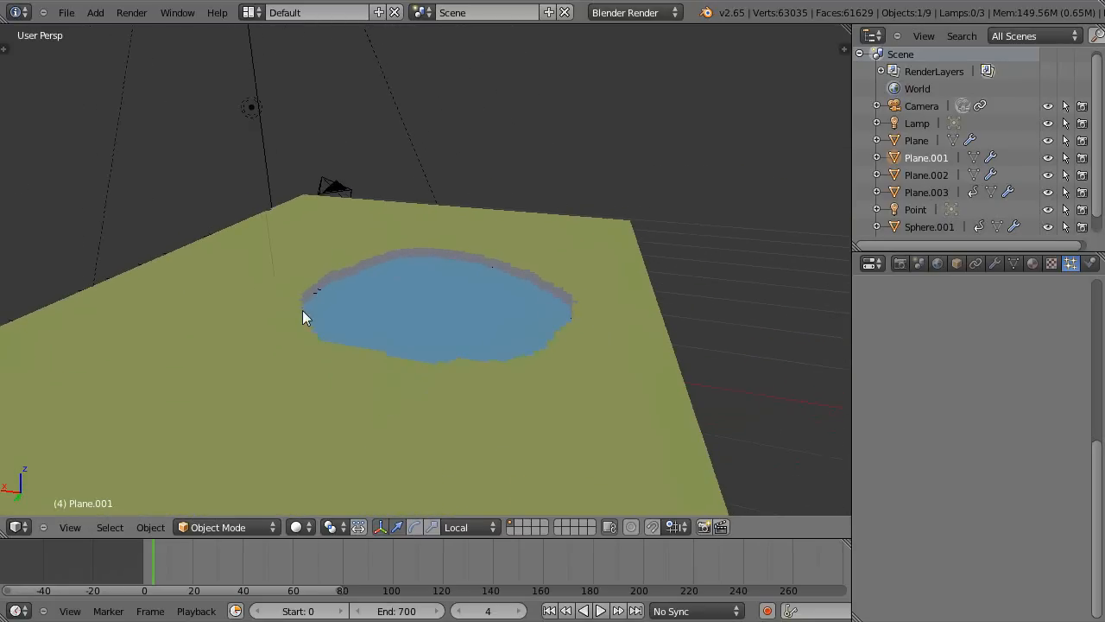
mouse_move(563, 339)
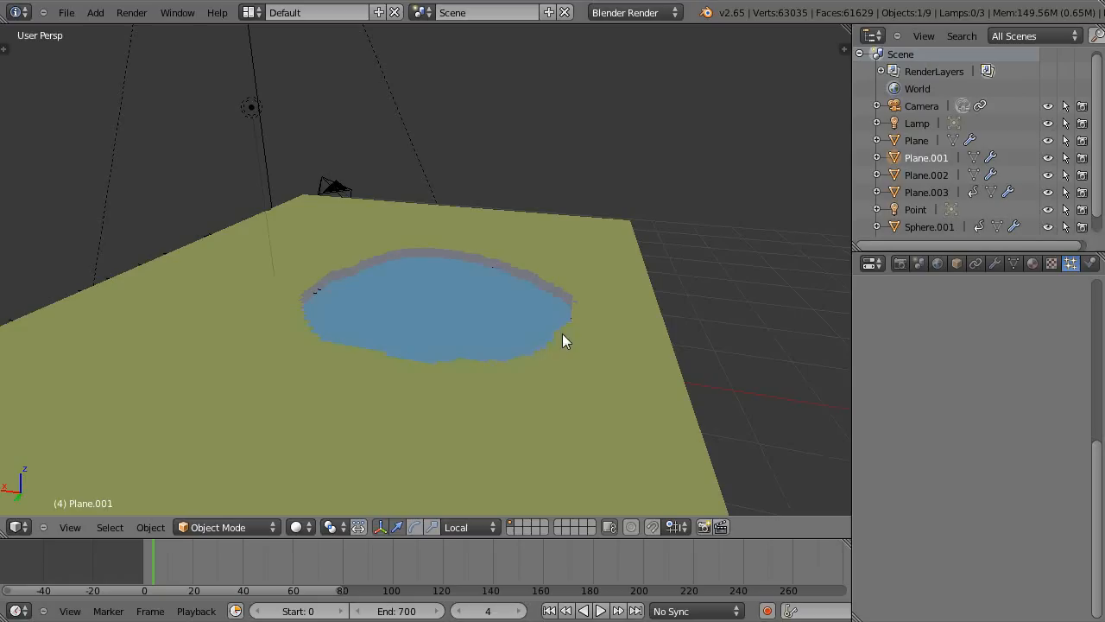
mouse_move(561, 290)
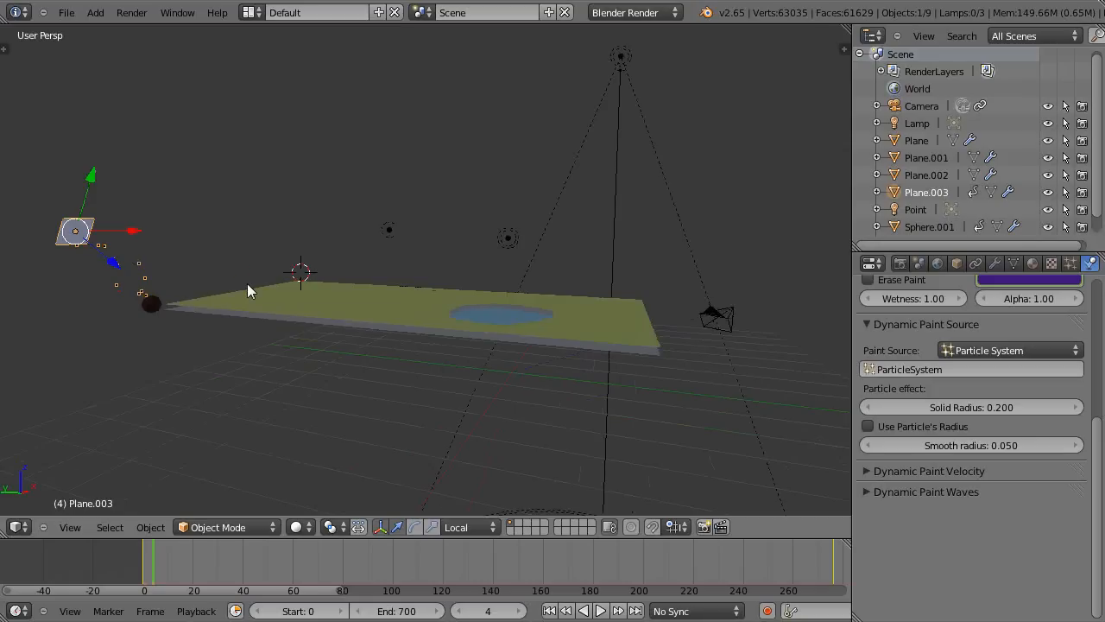
mouse_move(299, 313)
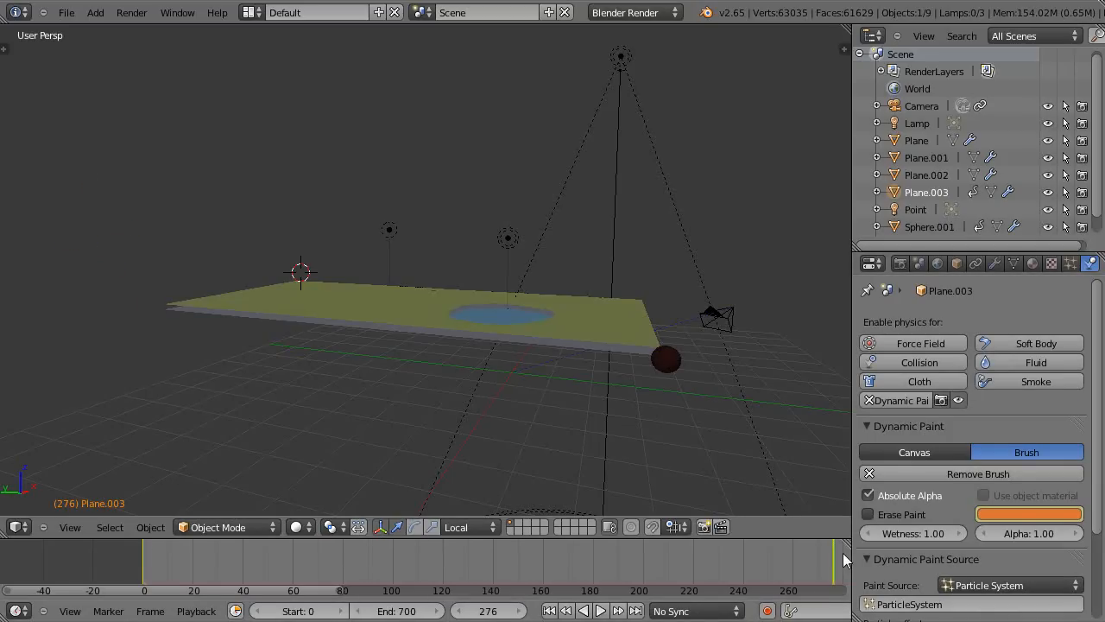
mouse_move(853, 398)
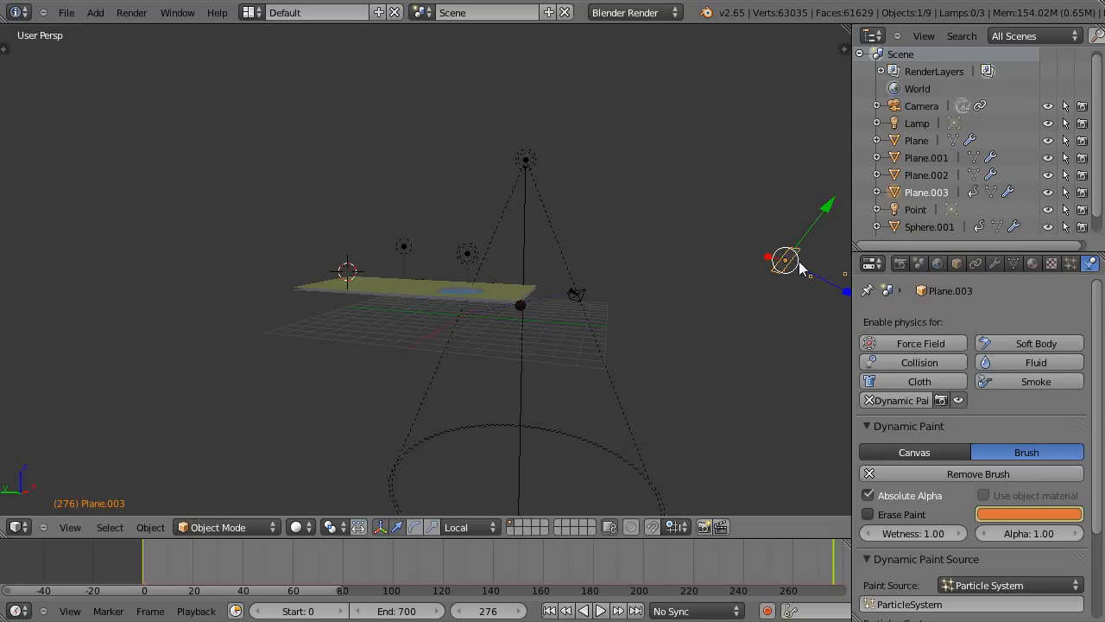
mouse_move(807, 319)
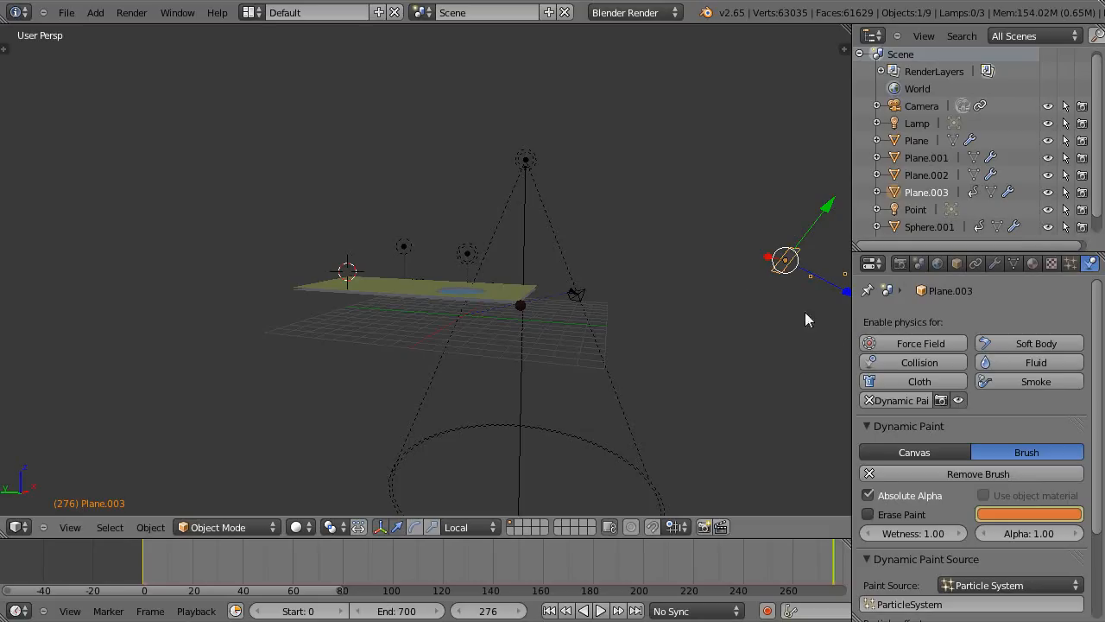
mouse_move(812, 272)
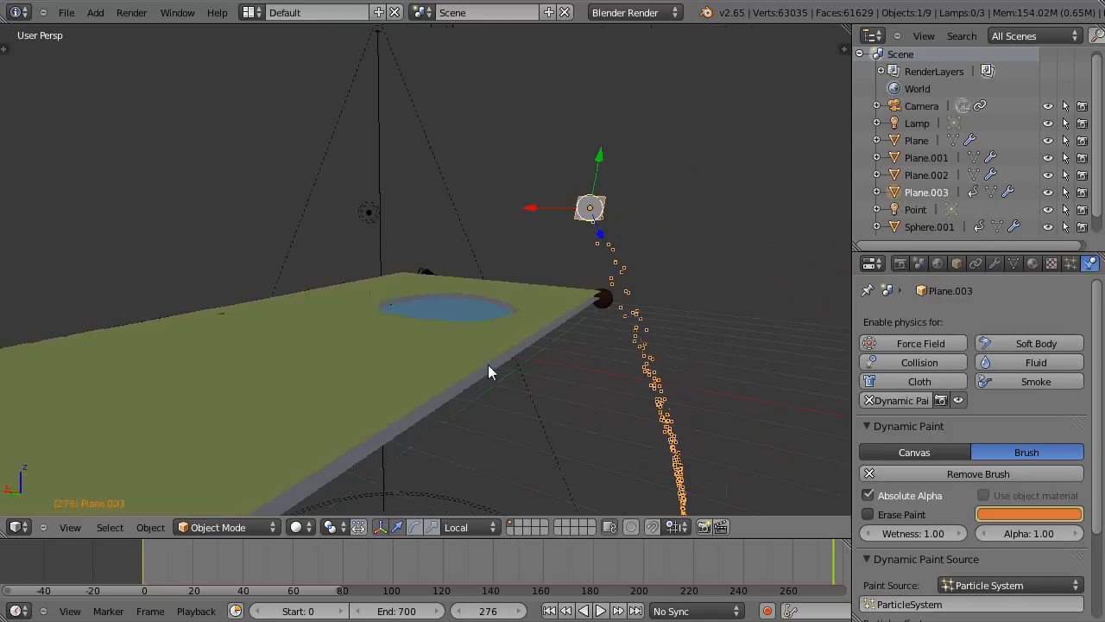
- Rewind the animation to frame 0 and start playback
click(144, 562)
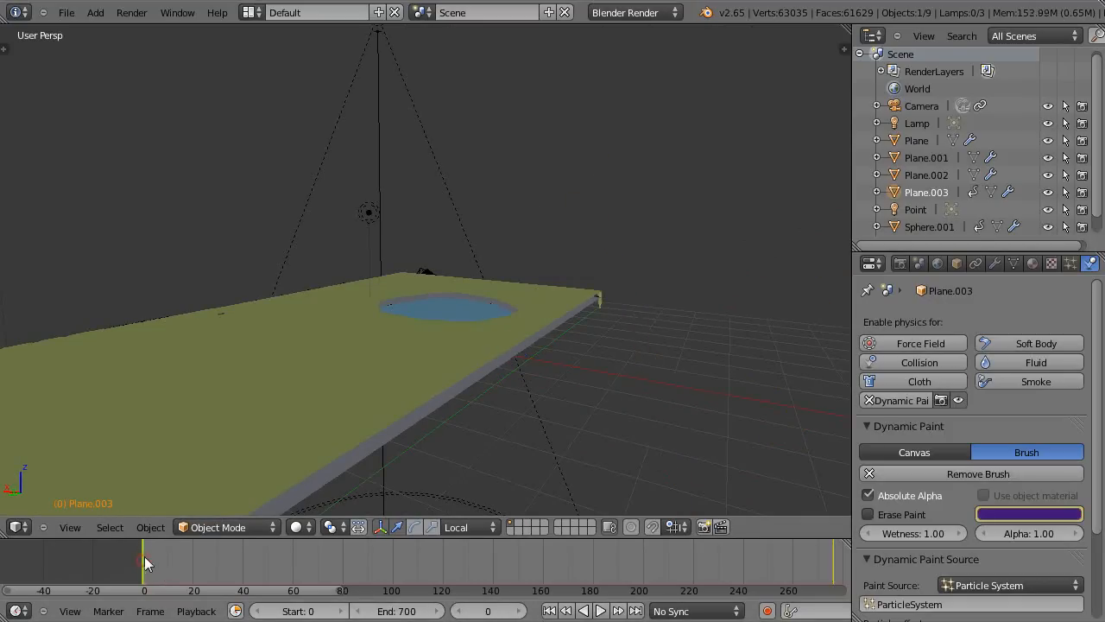
click(599, 610)
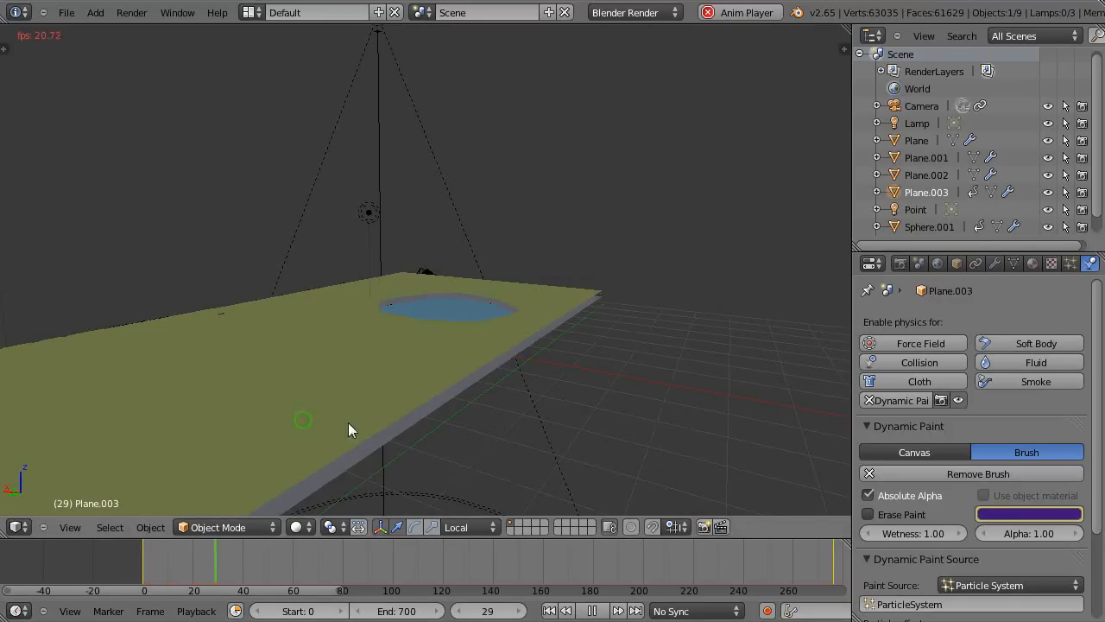